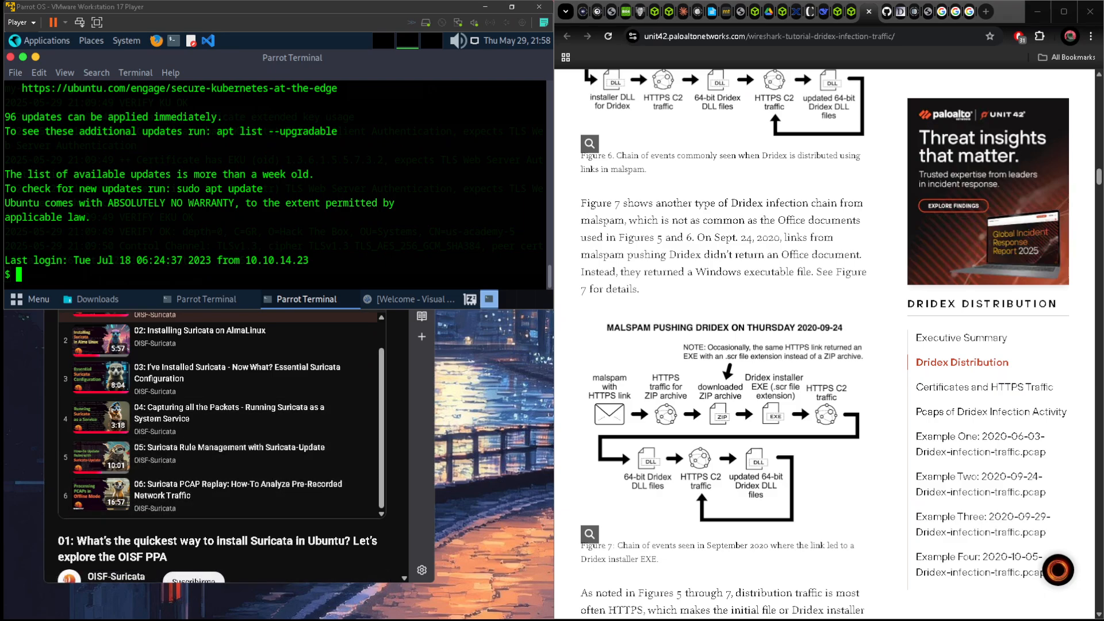
{"action": "mouse_move", "coordinate": [340, 442]}
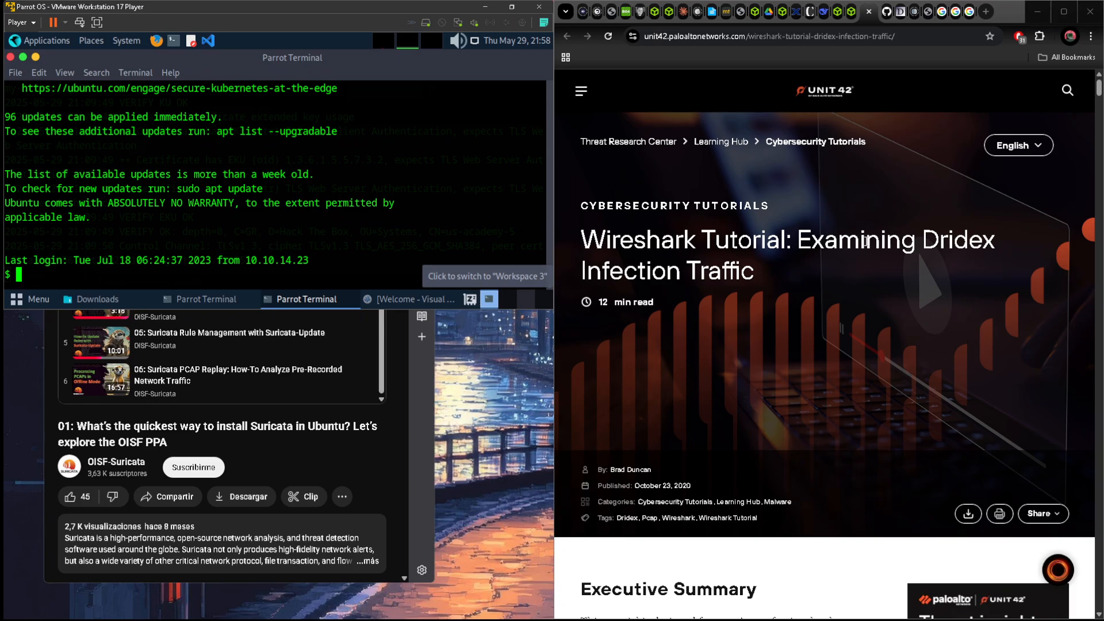
- Scroll the Dridex article down to the Distribution section's malspam email examples
{"action": "scroll", "scroll_direction": "down", "scroll_amount": 3}
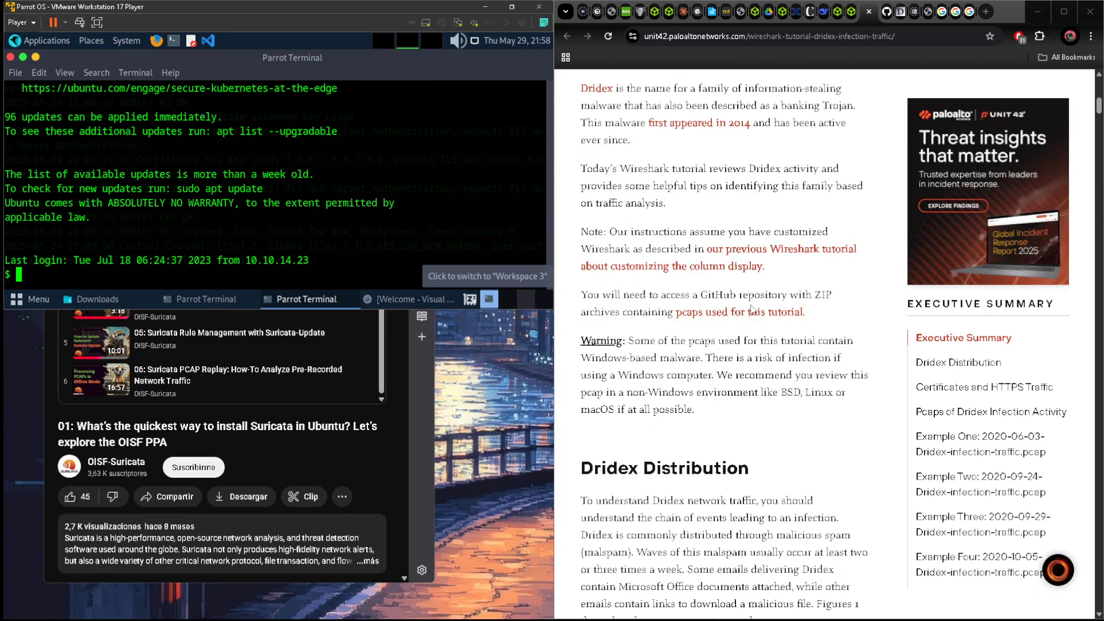
{"action": "scroll", "scroll_direction": "down", "scroll_amount": 3}
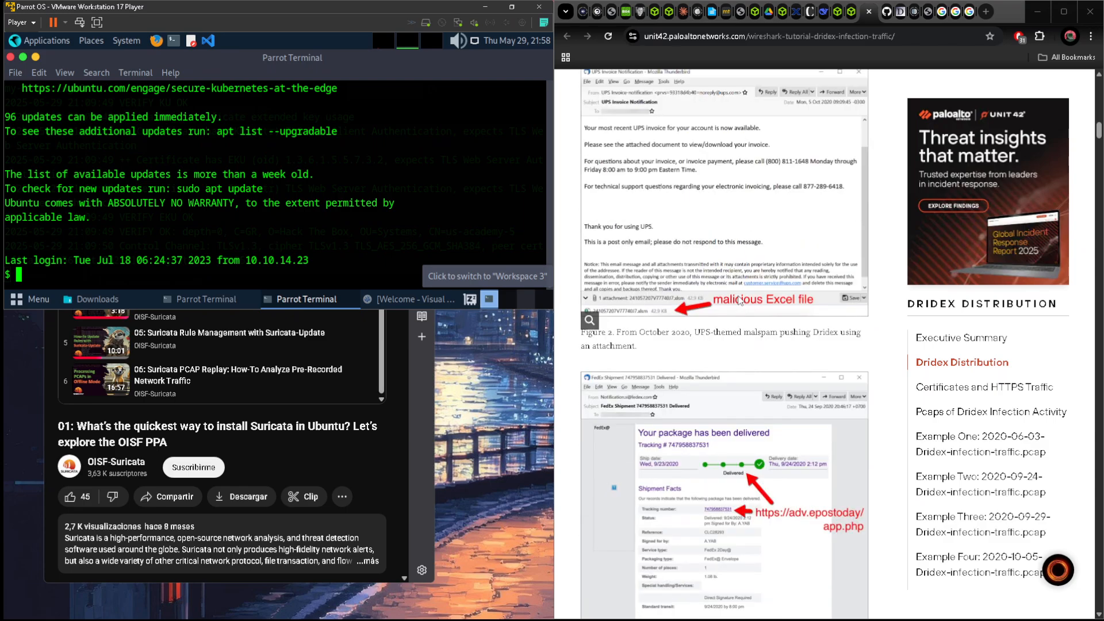
{"action": "scroll", "scroll_direction": "down", "scroll_amount": 3}
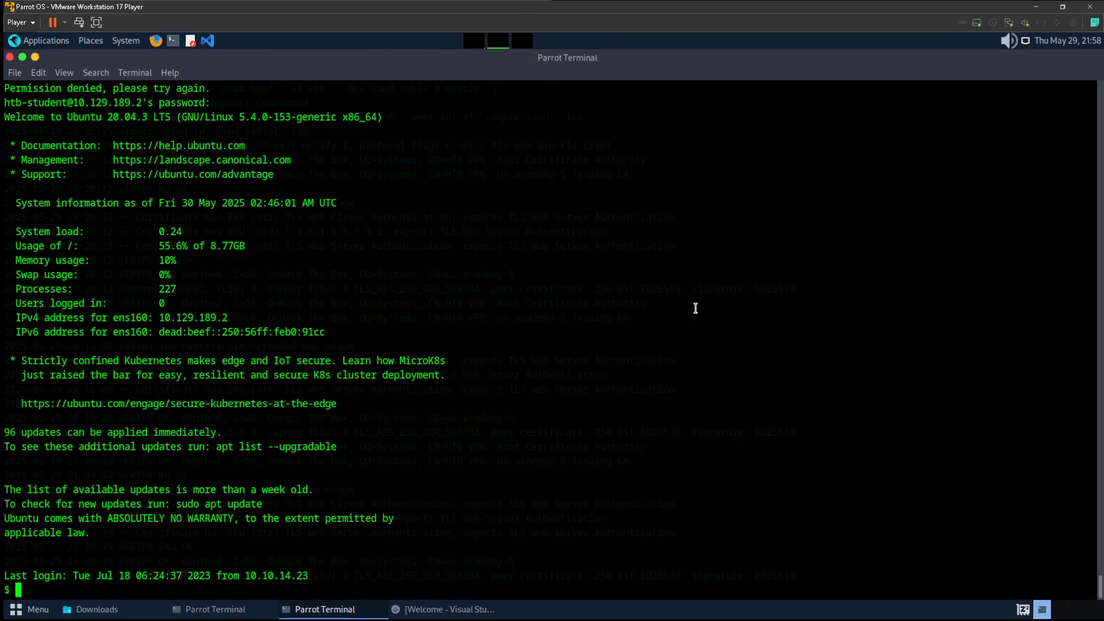
{"action": "mouse_move", "coordinate": [1088, 63]}
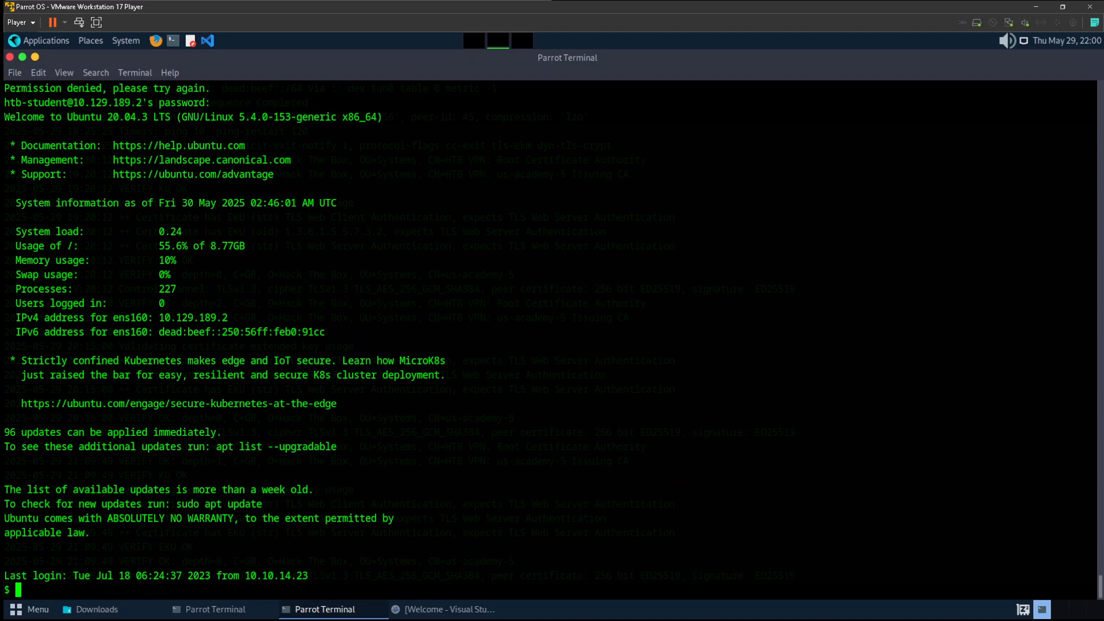
{"action": "left_click", "coordinate": [94, 73]}
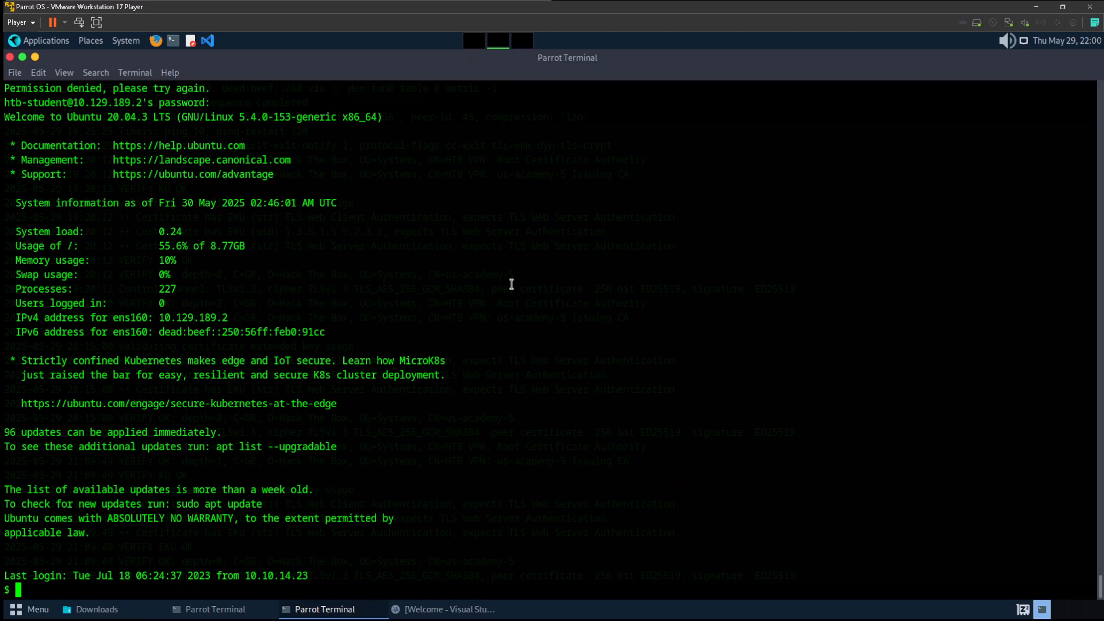
{"action": "mouse_move", "coordinate": [517, 287]}
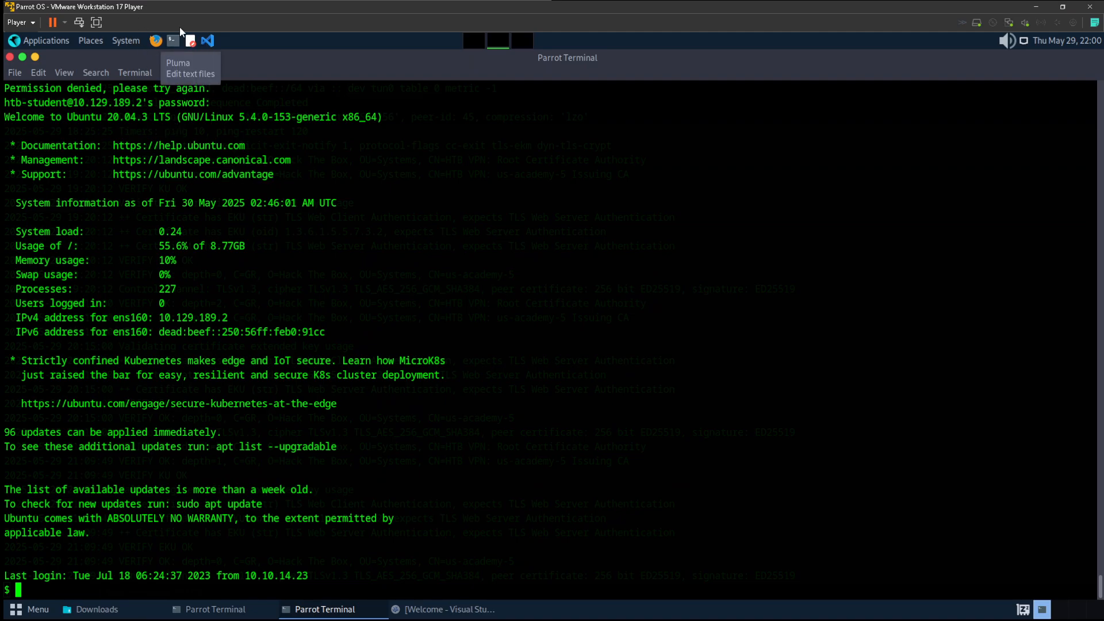
{"action": "mouse_move", "coordinate": [217, 79]}
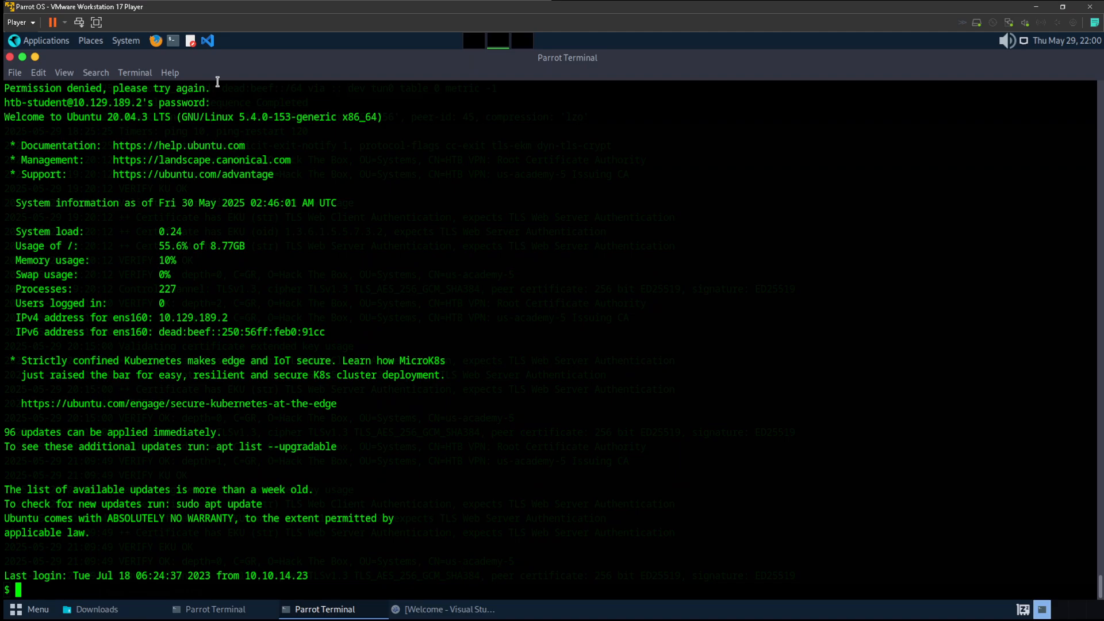
{"action": "mouse_move", "coordinate": [215, 47]}
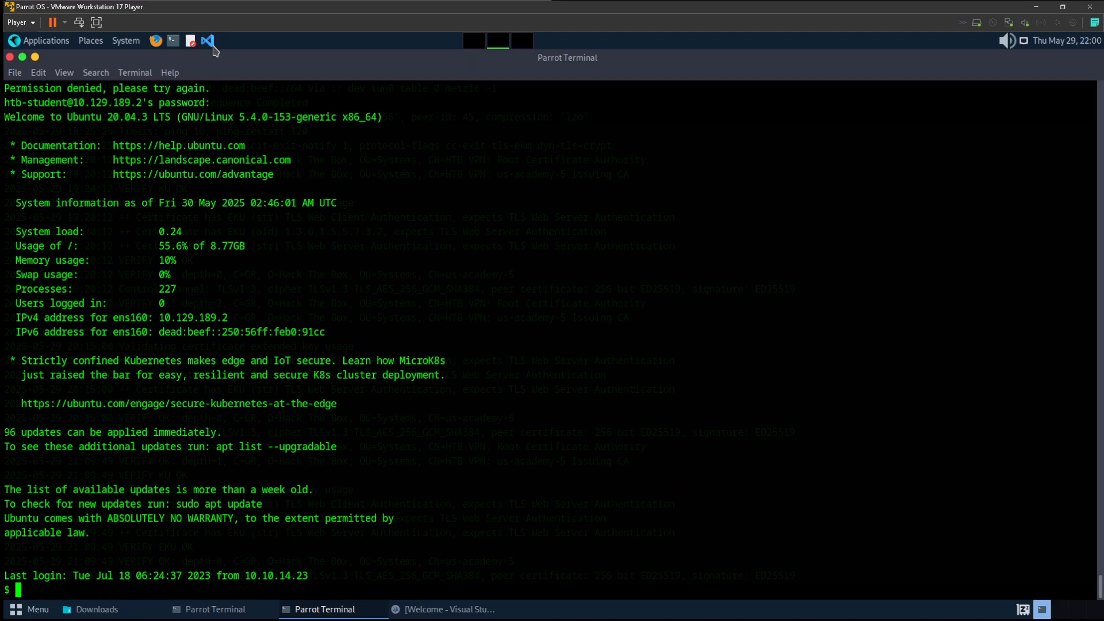
{"action": "mouse_move", "coordinate": [207, 41]}
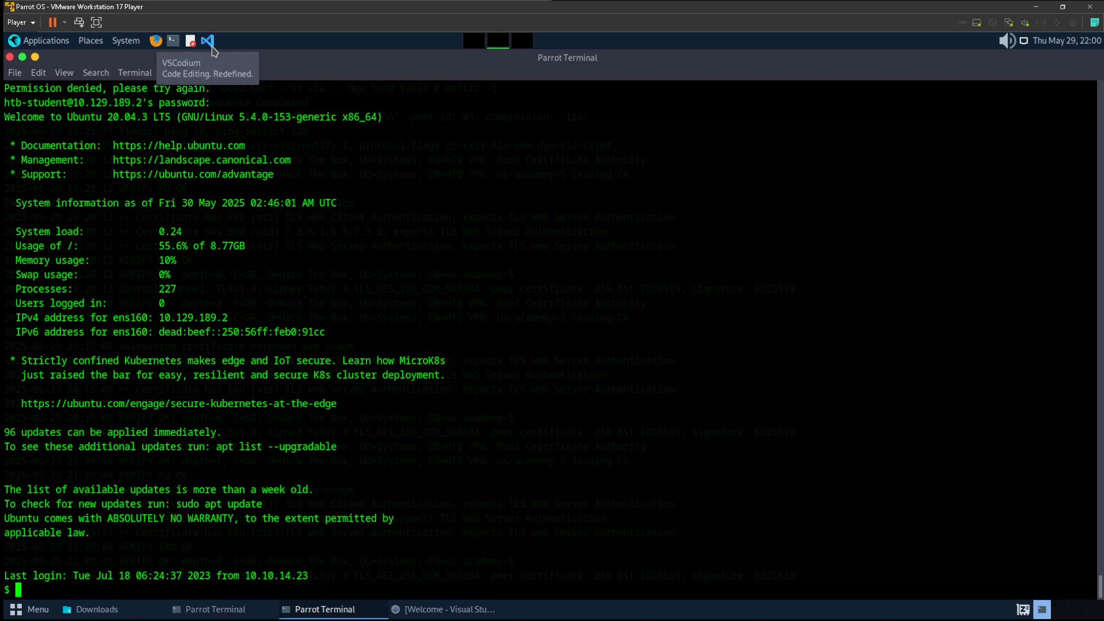
{"action": "mouse_move", "coordinate": [124, 51]}
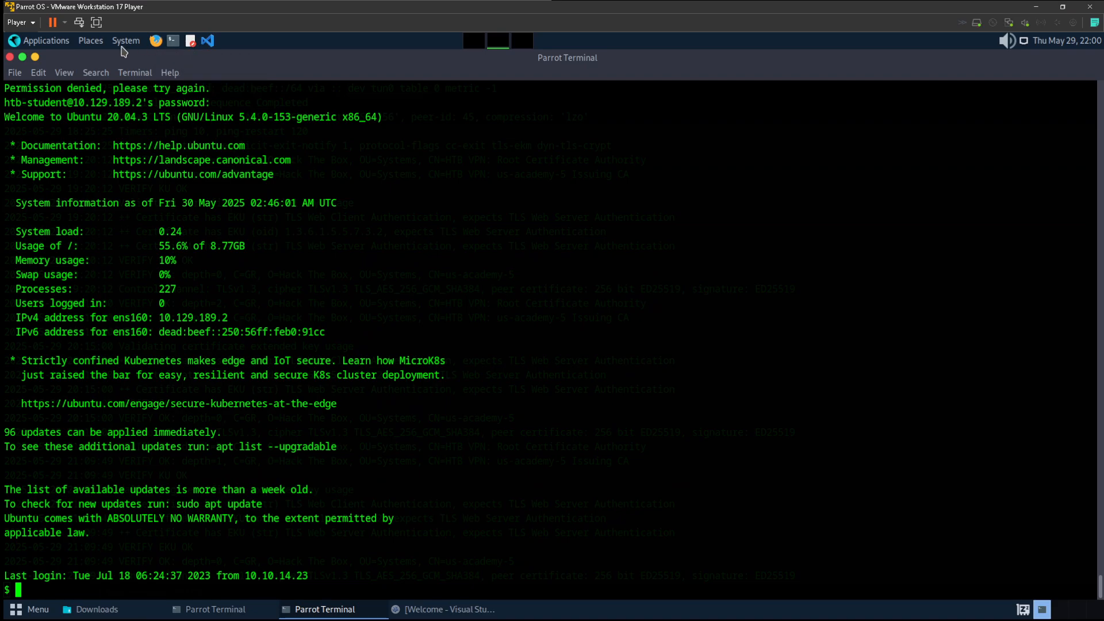
- Open the Parrot OS Applications menu to browse the installed Pentesting tools
{"action": "left_click", "coordinate": [45, 40]}
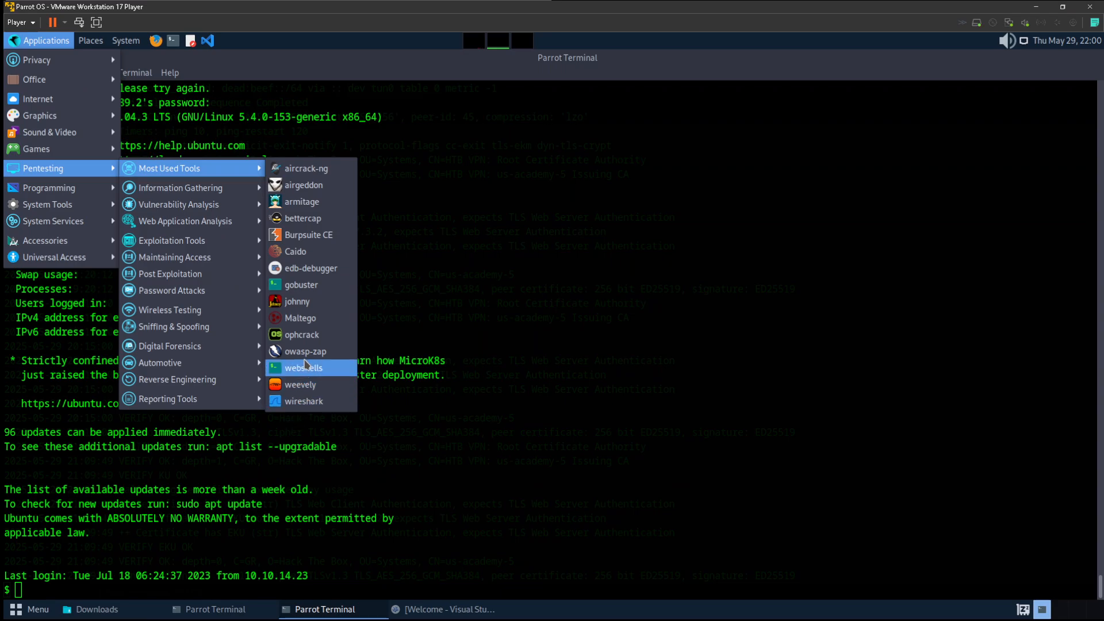
{"action": "mouse_move", "coordinate": [211, 189]}
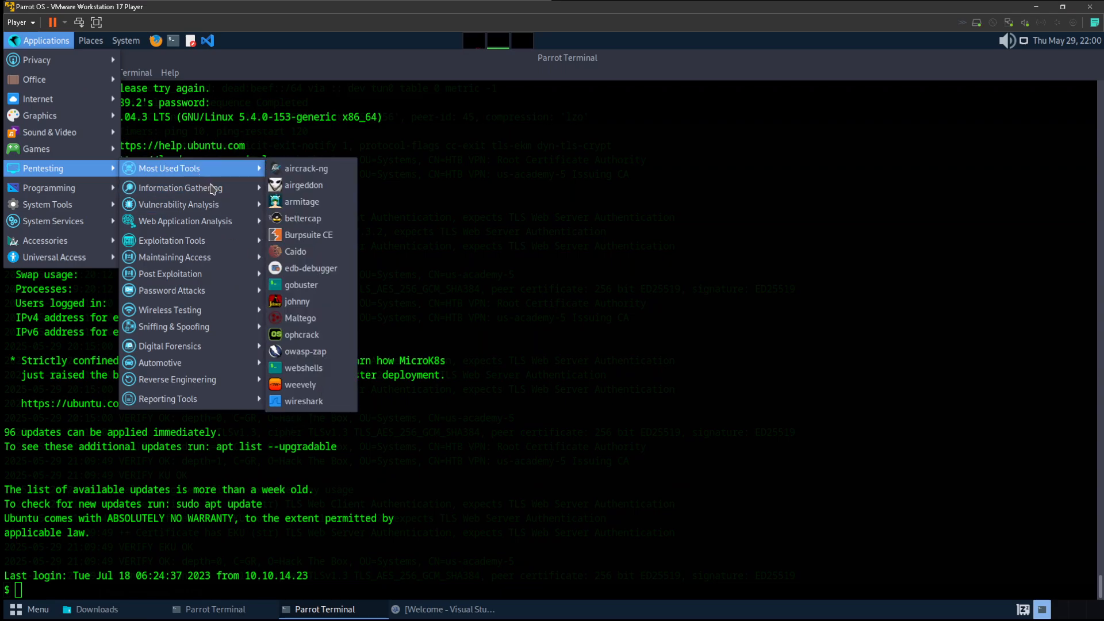
{"action": "mouse_move", "coordinate": [302, 185]}
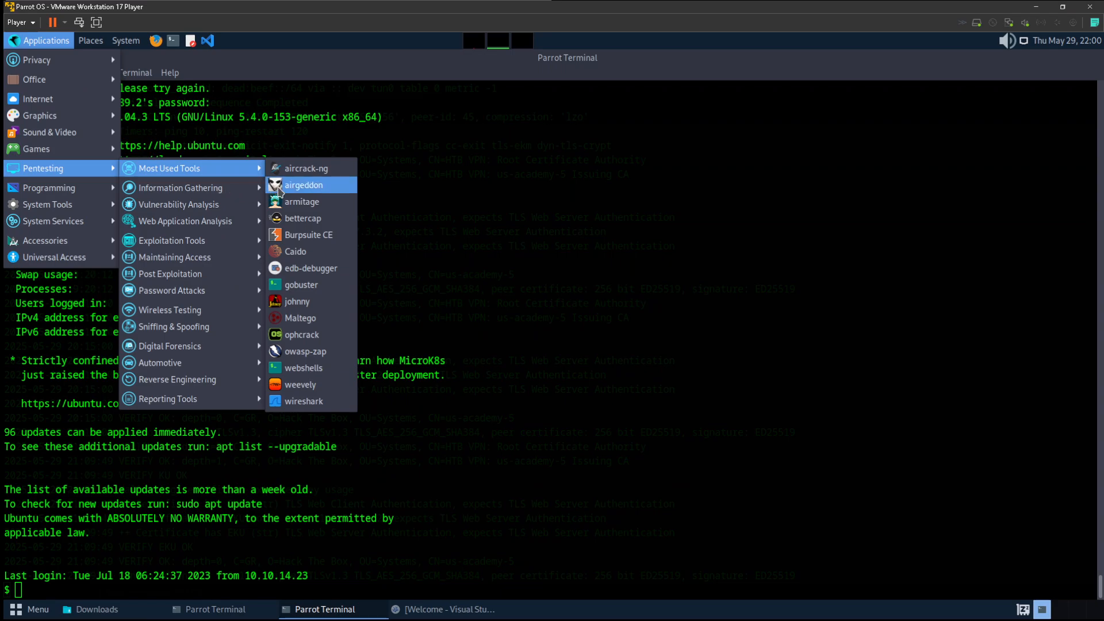
{"action": "mouse_move", "coordinate": [306, 352]}
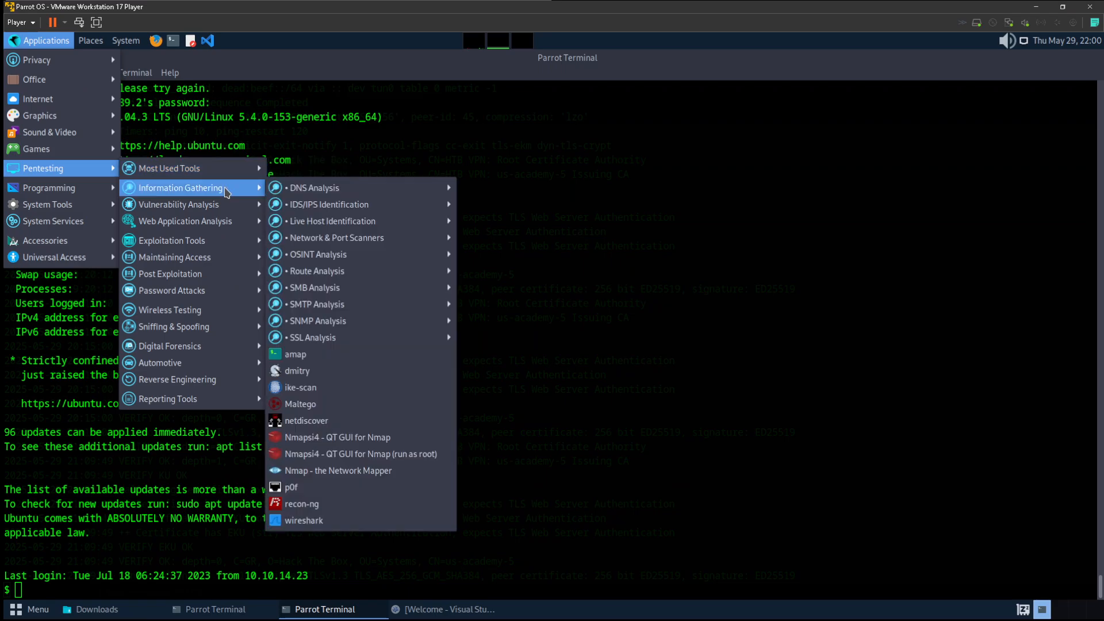
{"action": "mouse_move", "coordinate": [318, 254]}
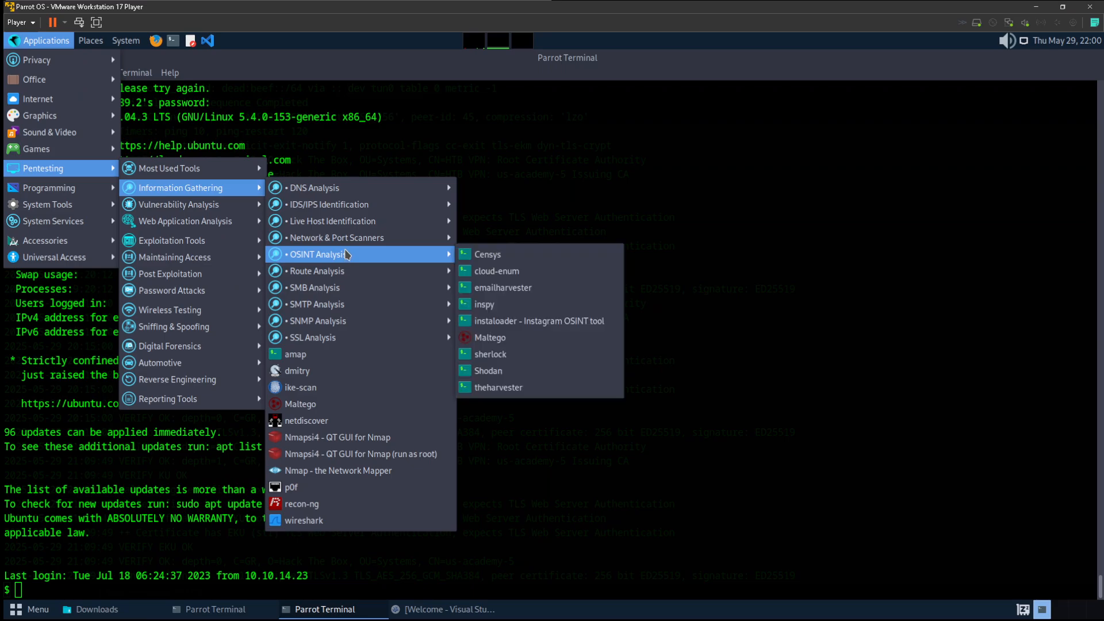